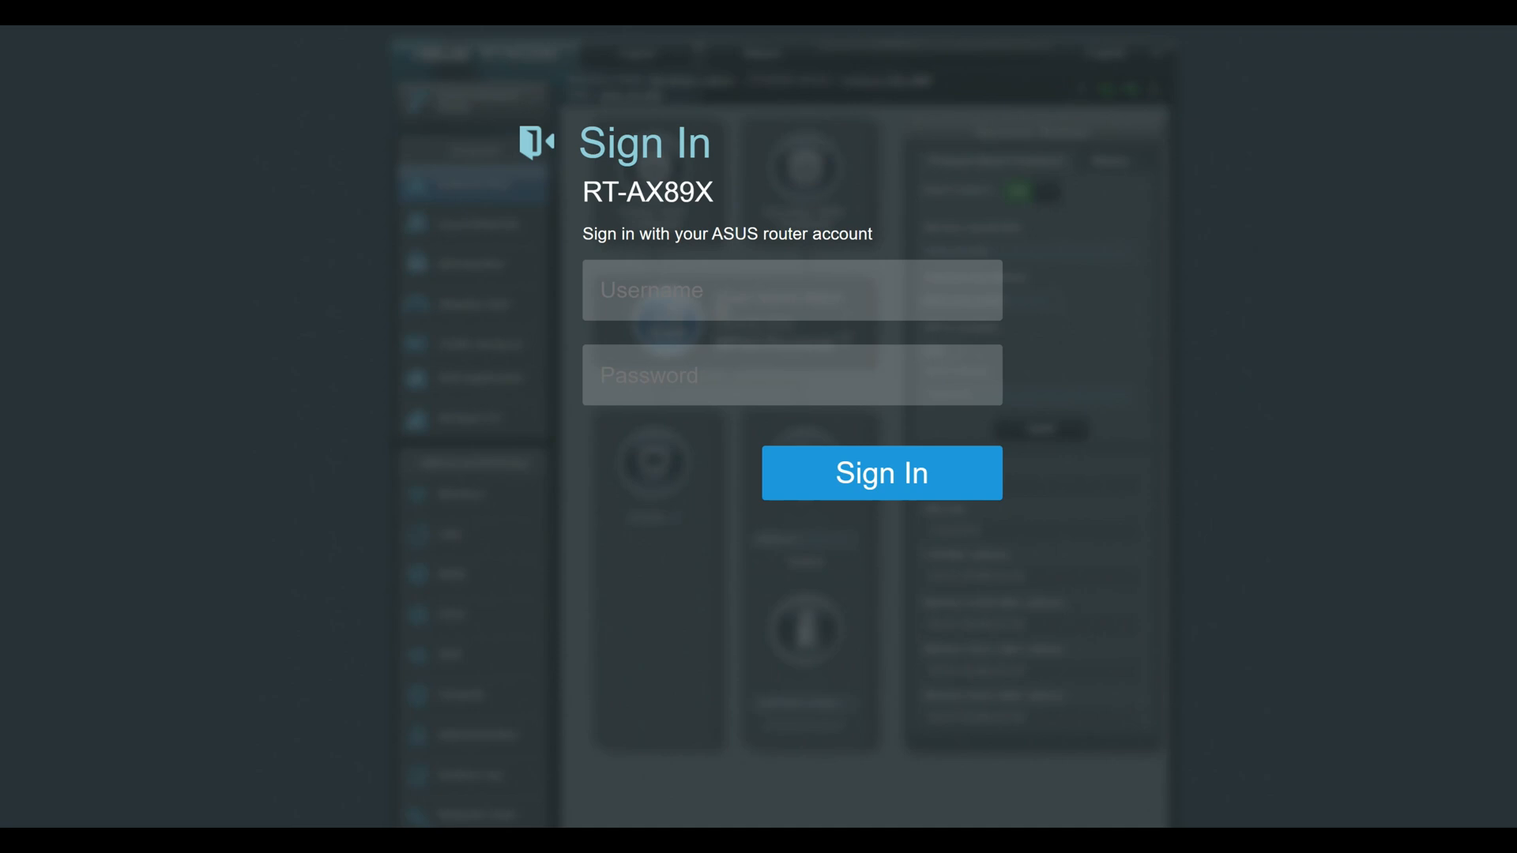
Sign in to the RT-AX89X admin page and reach Administration > Operation Mode
left_click(879, 473)
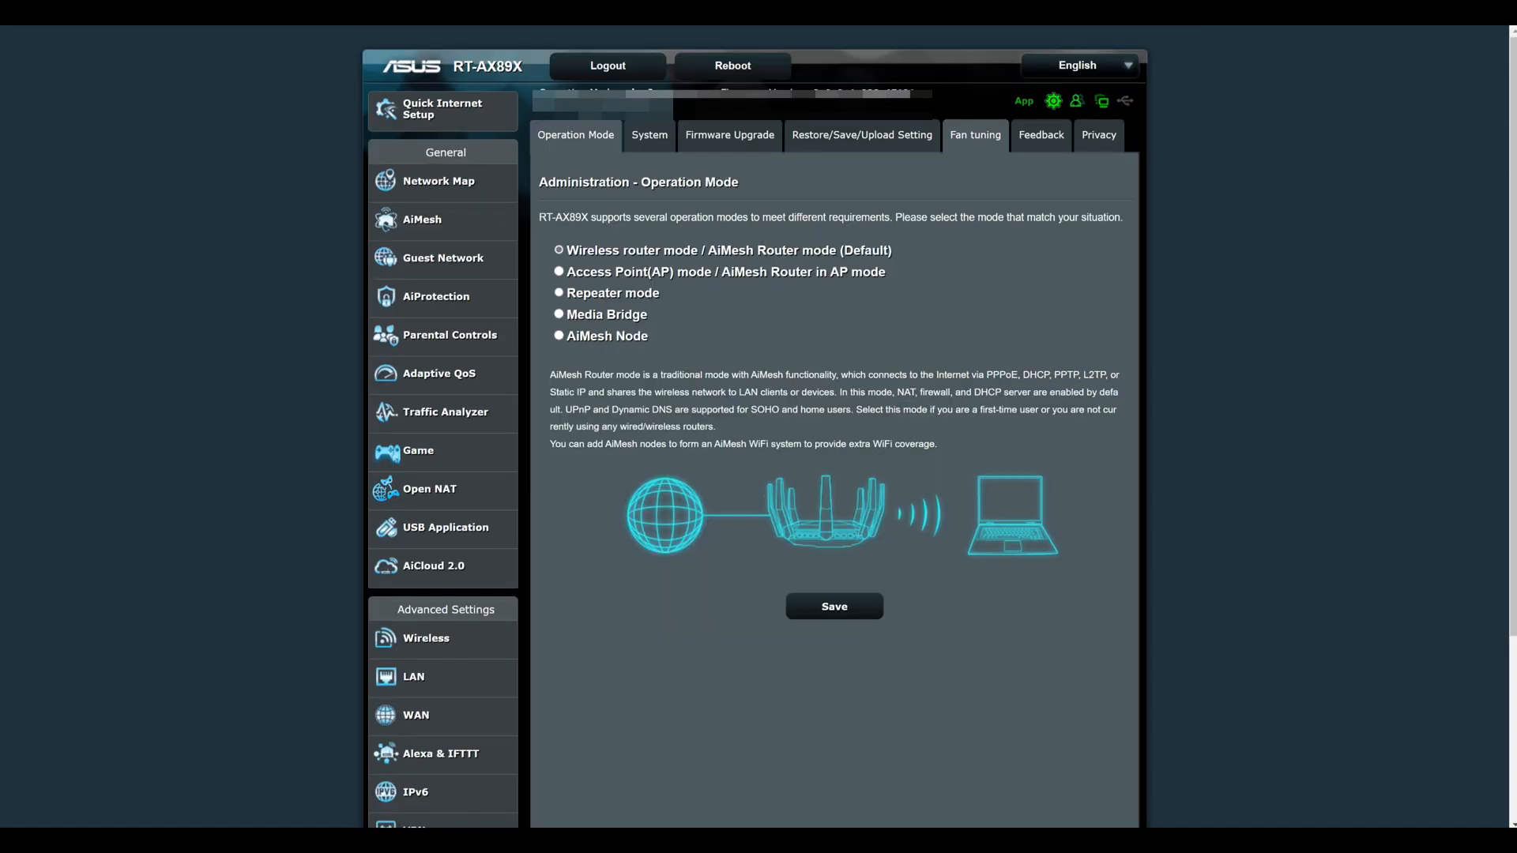
Show the Administration Fan tuning page with temperature history and Auto fan speed
left_click(974, 134)
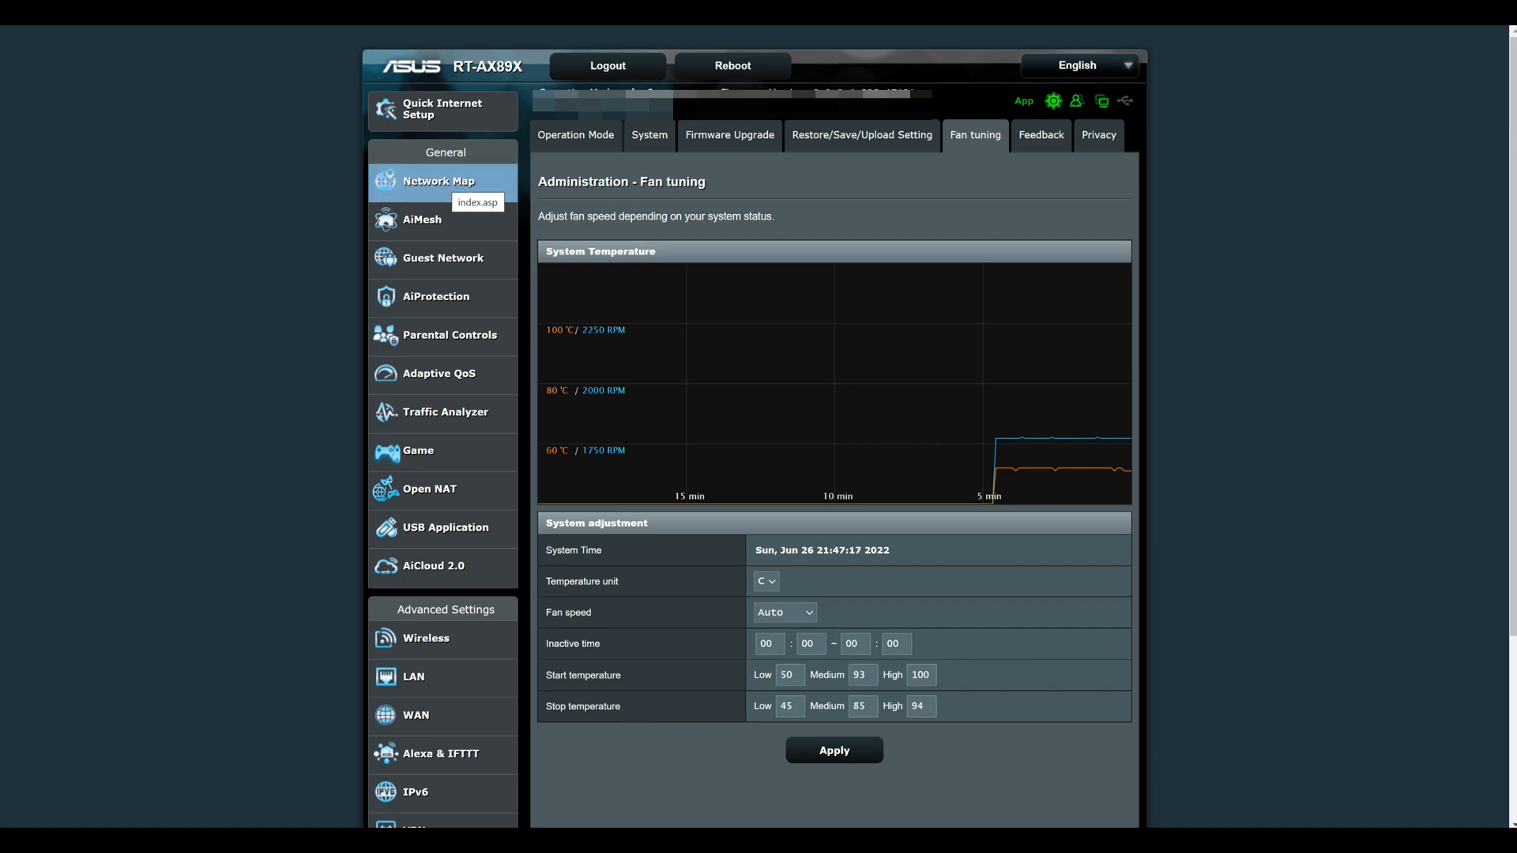
left_click(439, 181)
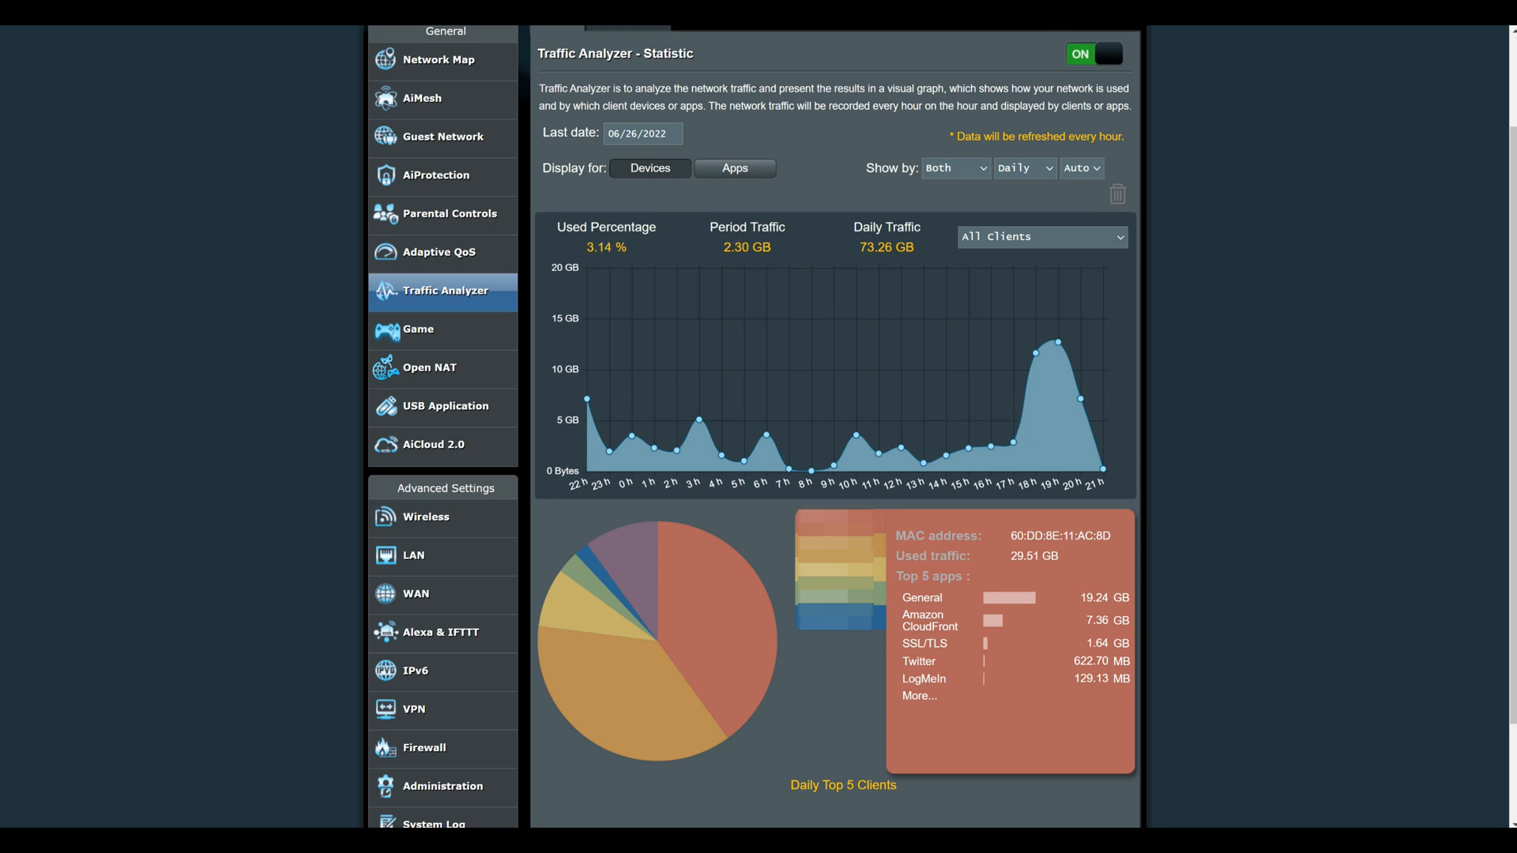
mouse_move(811, 466)
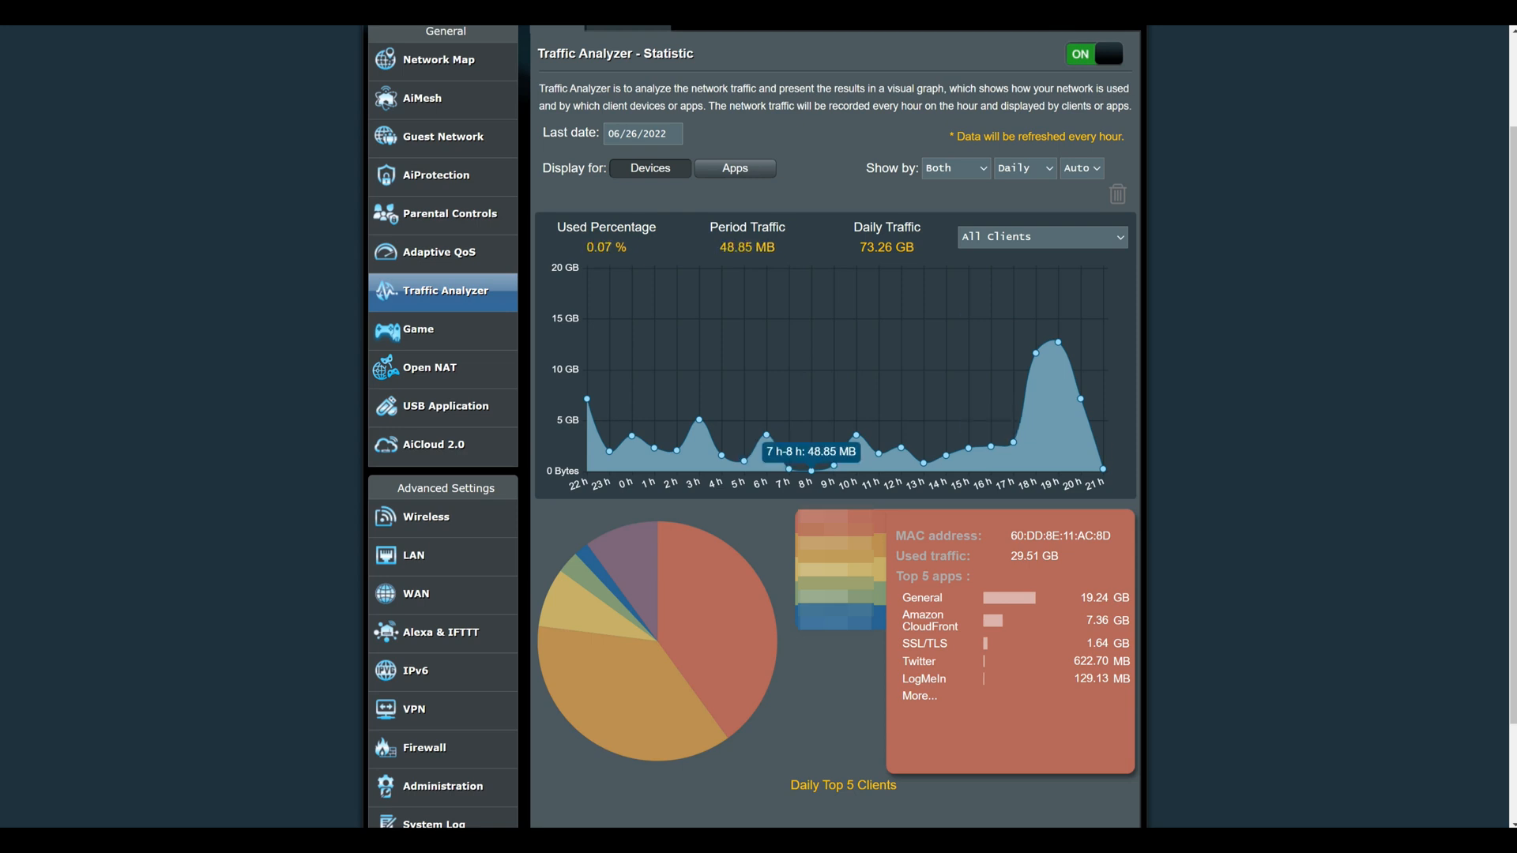
mouse_move(744, 447)
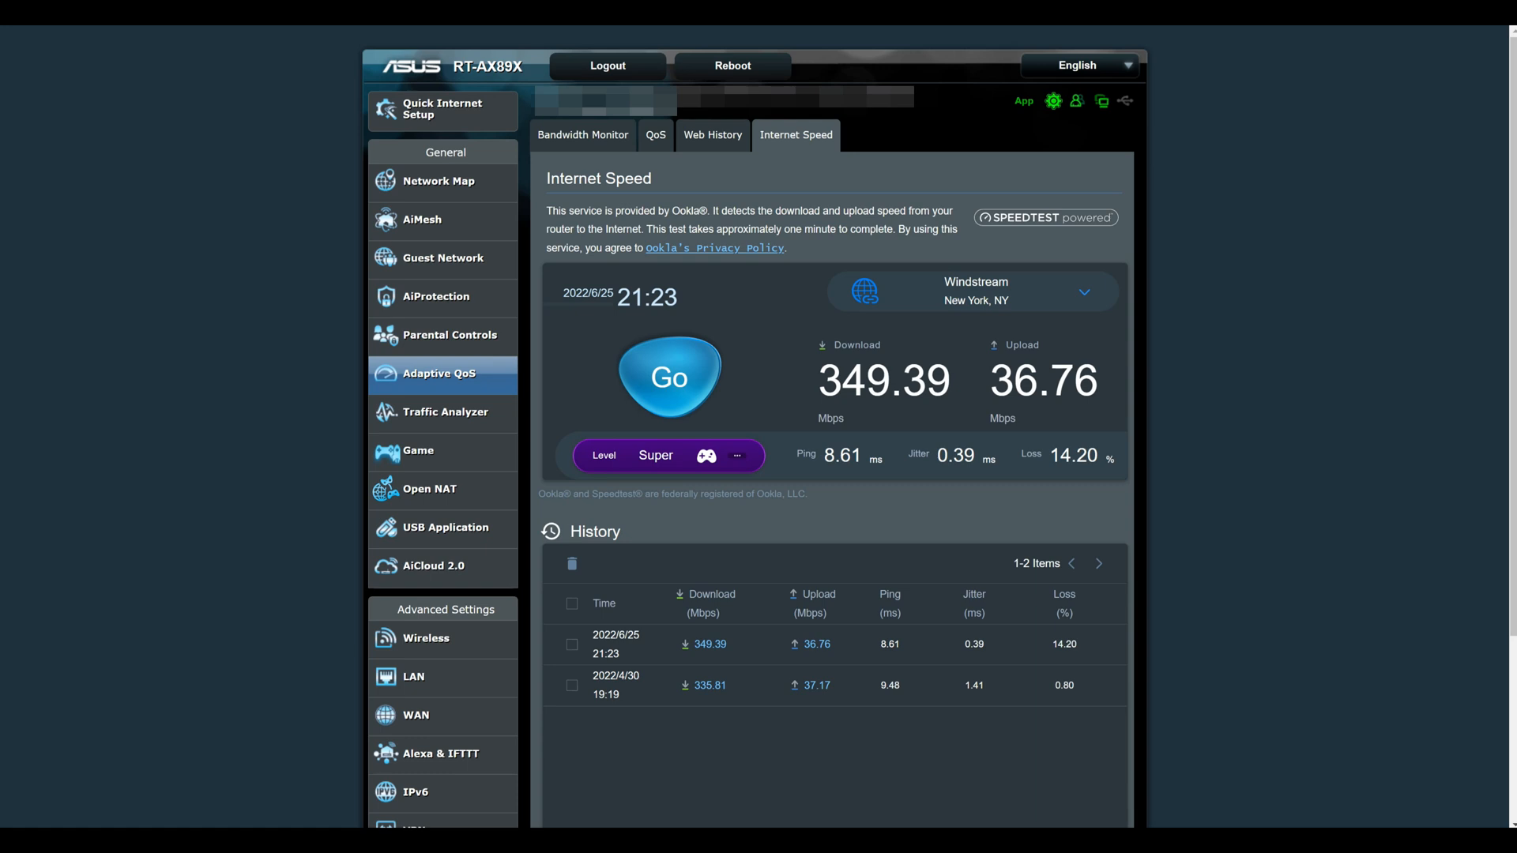
Launch an Internet Speed test against a Netprotect server with Go
left_click(668, 378)
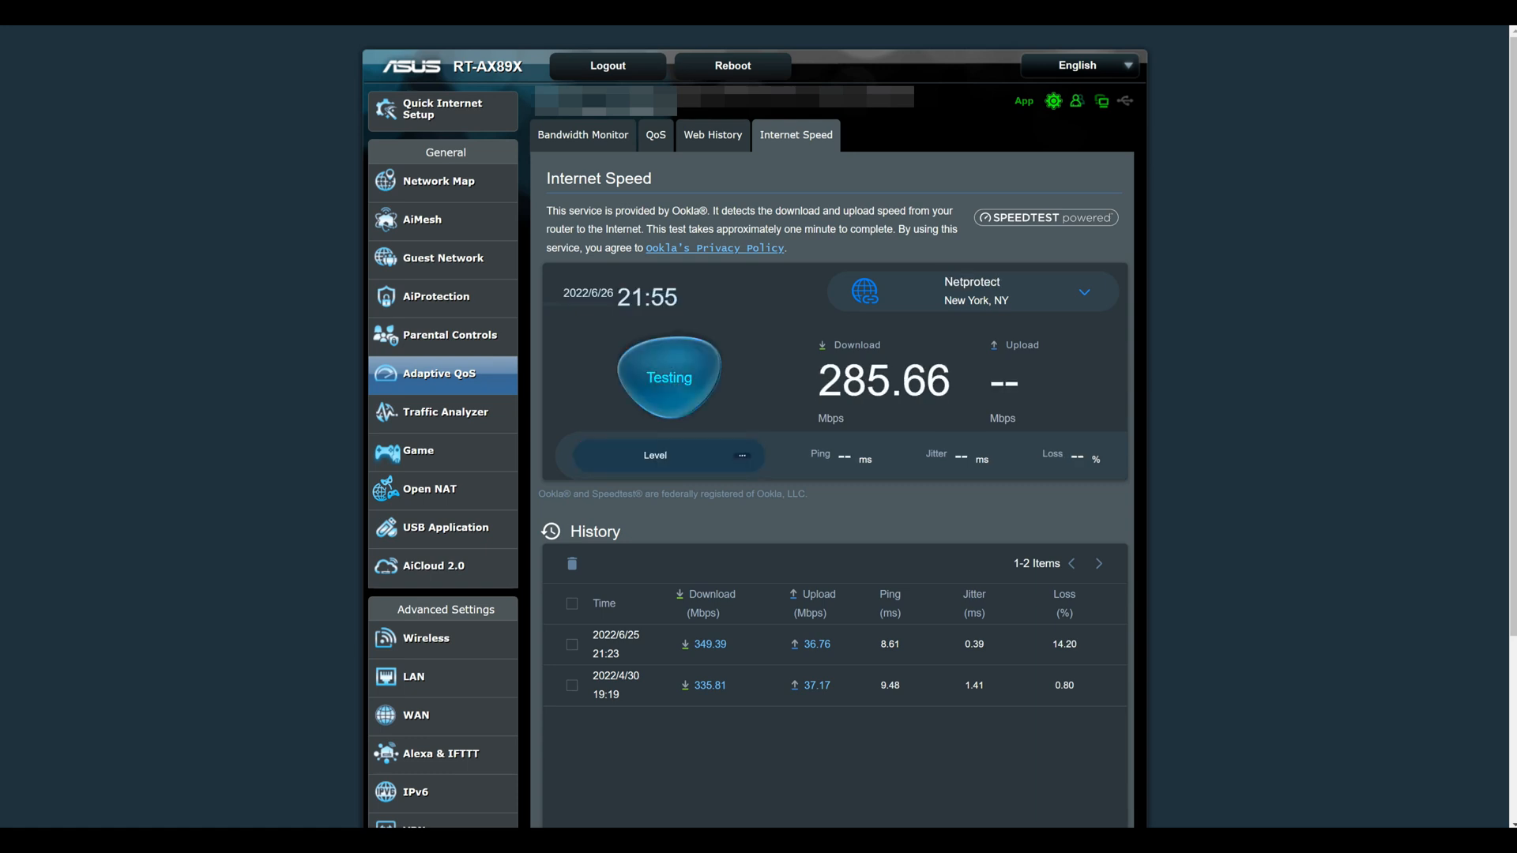